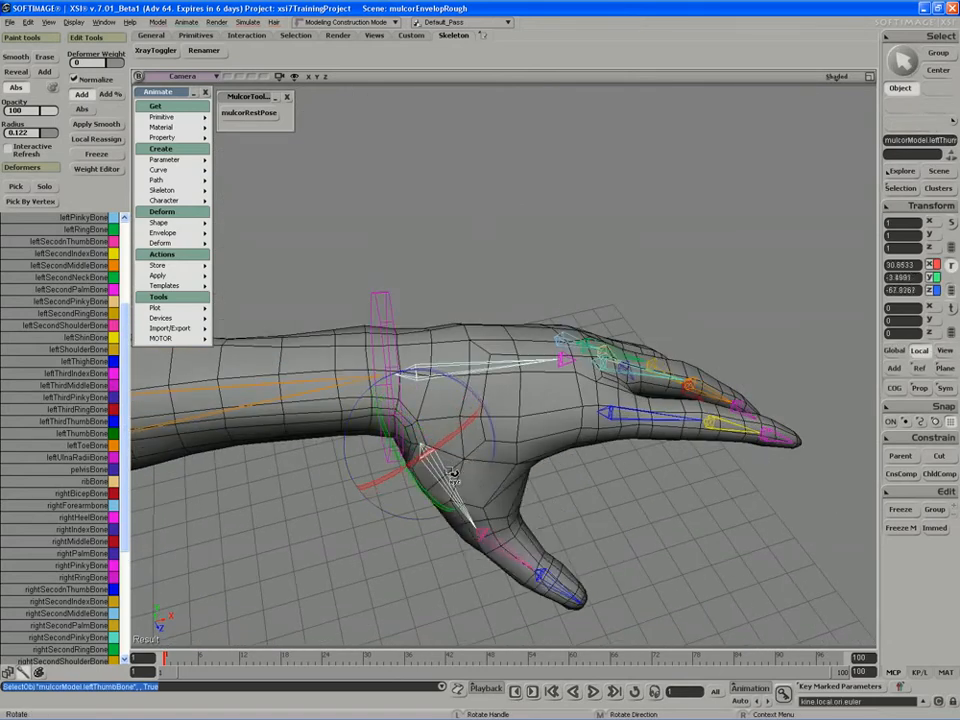
Rotate leftThumbBone to bend the thumb and watch the hand mesh deform.
drag(455, 475, 470, 465)
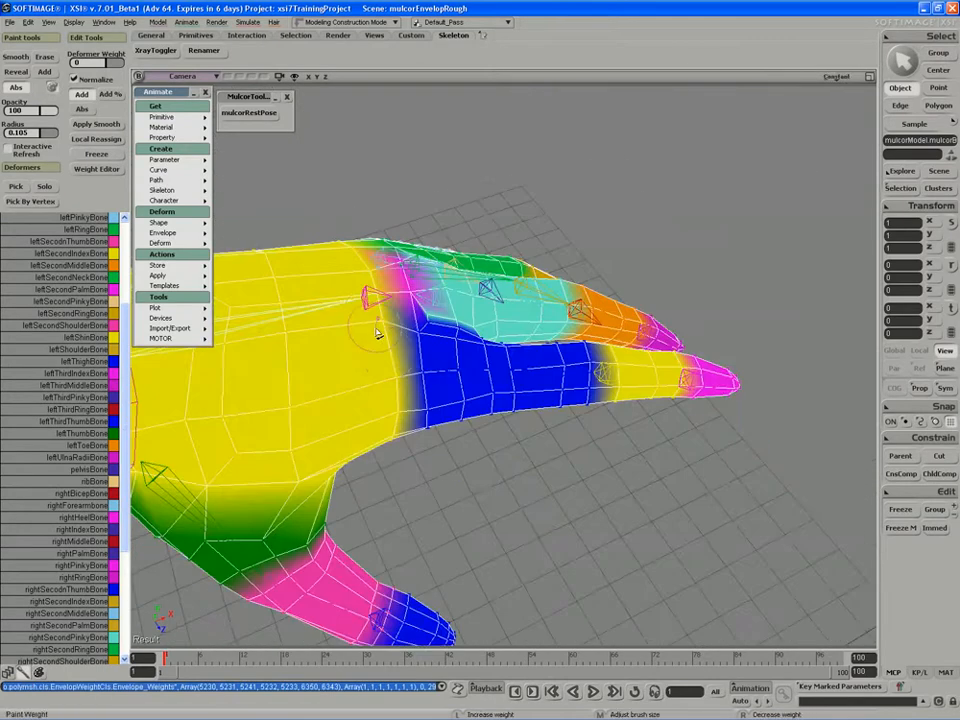
Brush envelope weight for the selected deformer across the left hand and fingers.
drag(500, 400, 365, 390)
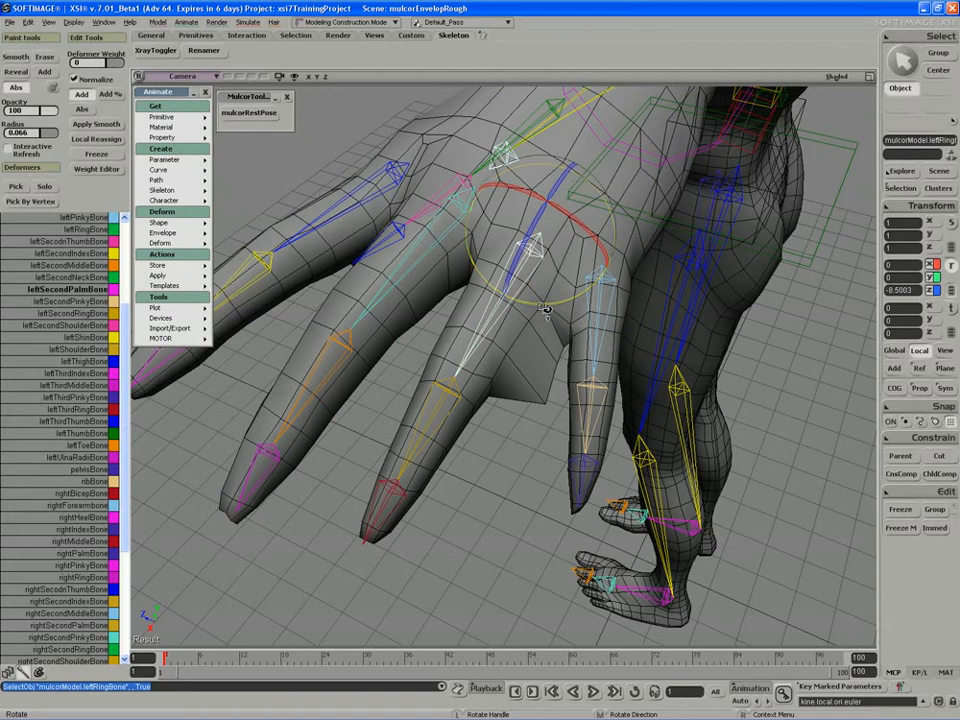
Bend a left finger bone, then shrink the finger point selection by one ring.
drag(545, 310, 480, 320)
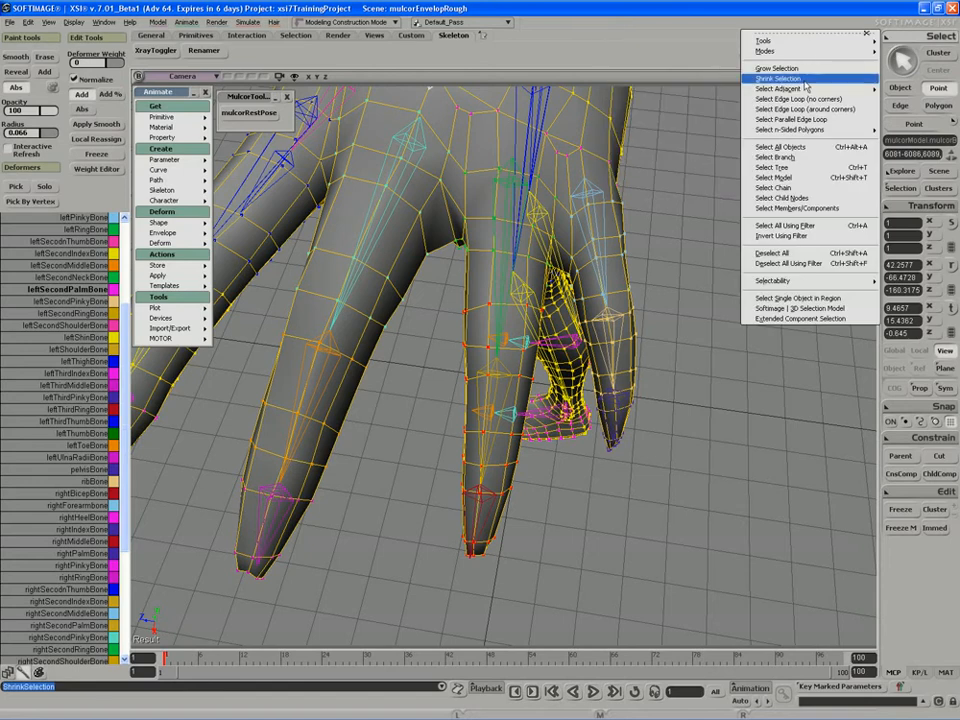
click(778, 78)
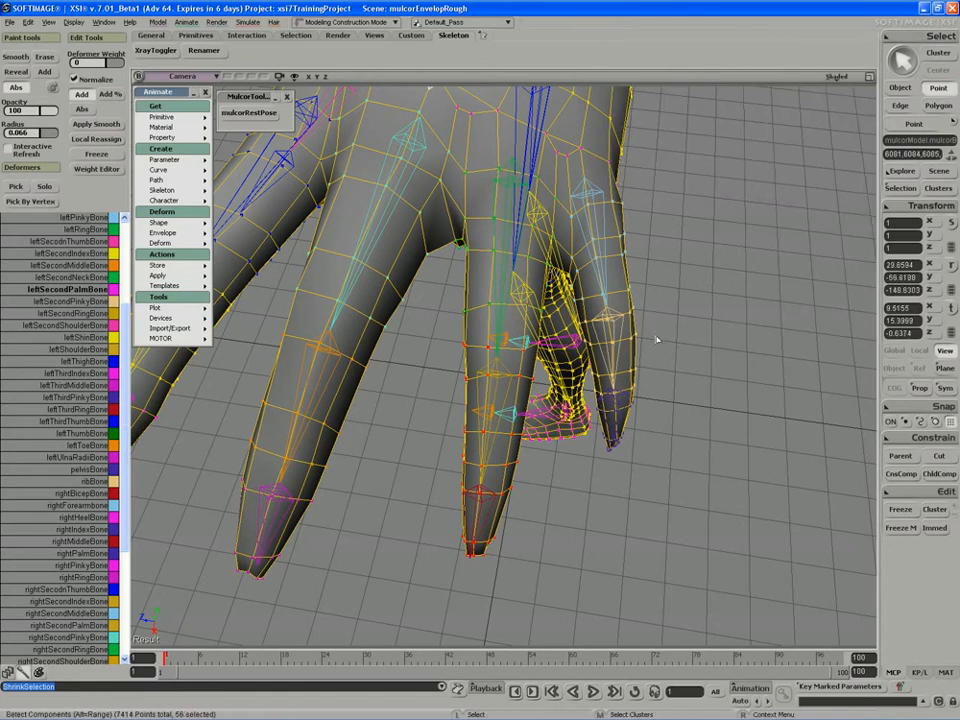
mouse_move(648, 345)
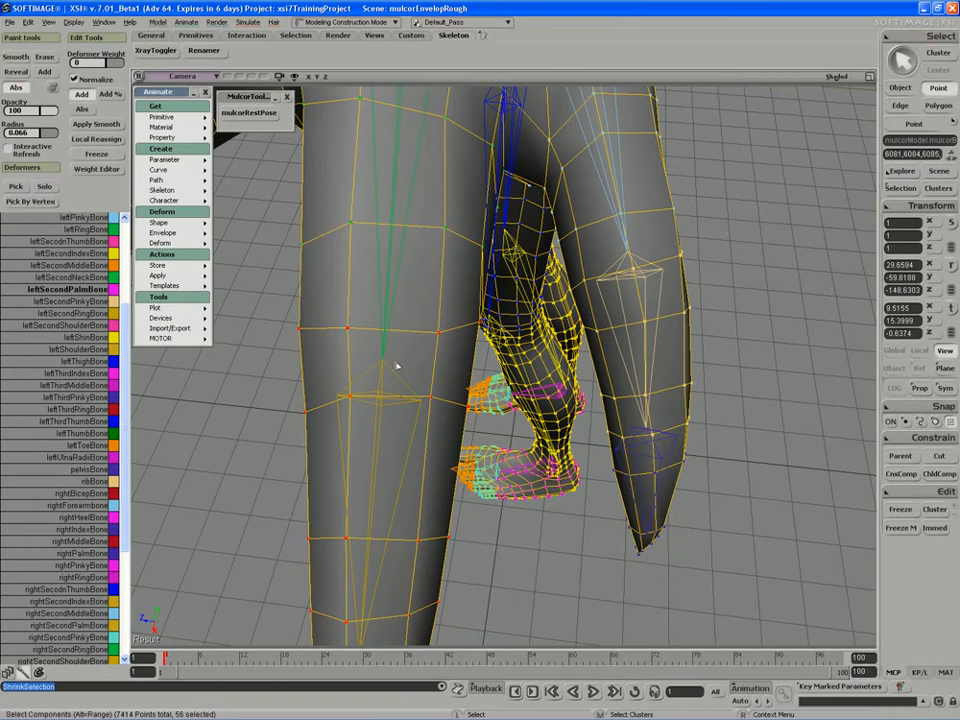
mouse_move(333, 377)
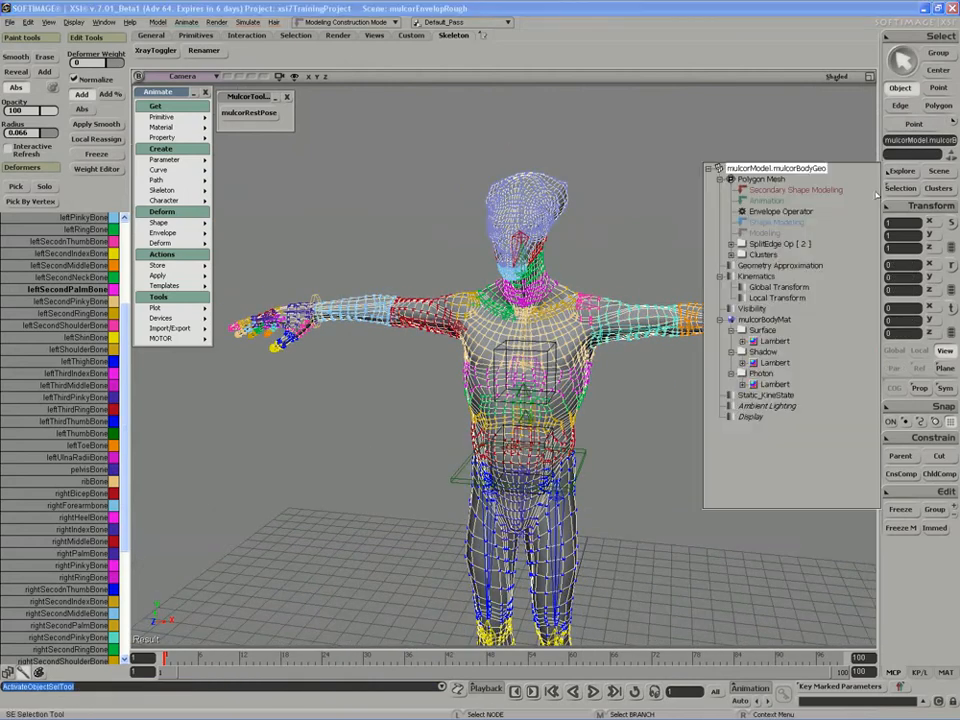
Grow the point selection near two left fingertips outward.
click(733, 243)
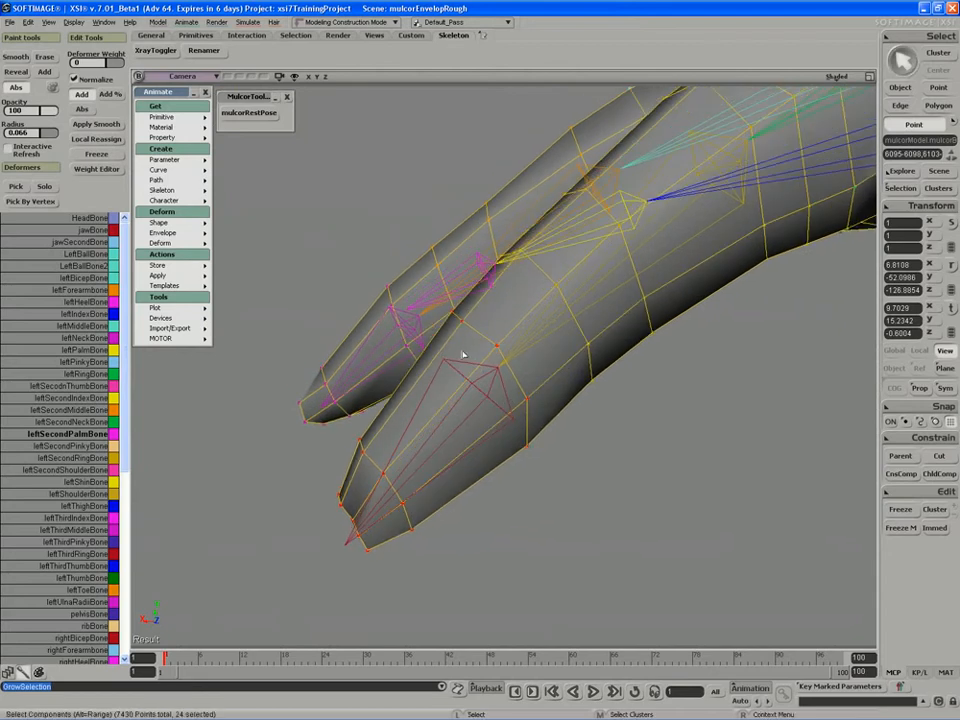
mouse_move(456, 397)
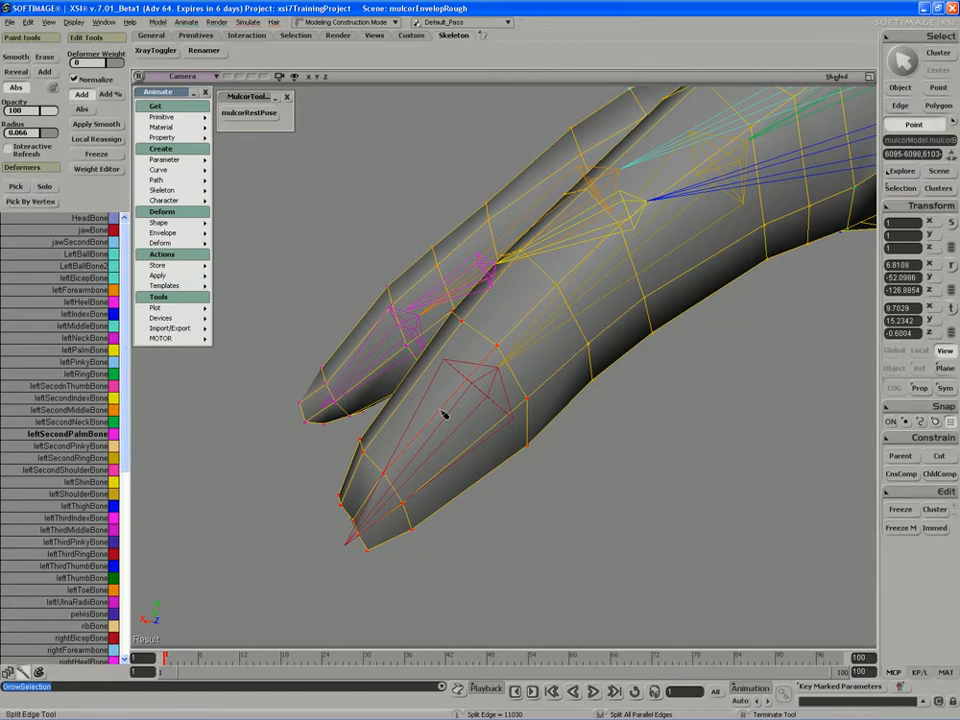
mouse_move(480, 372)
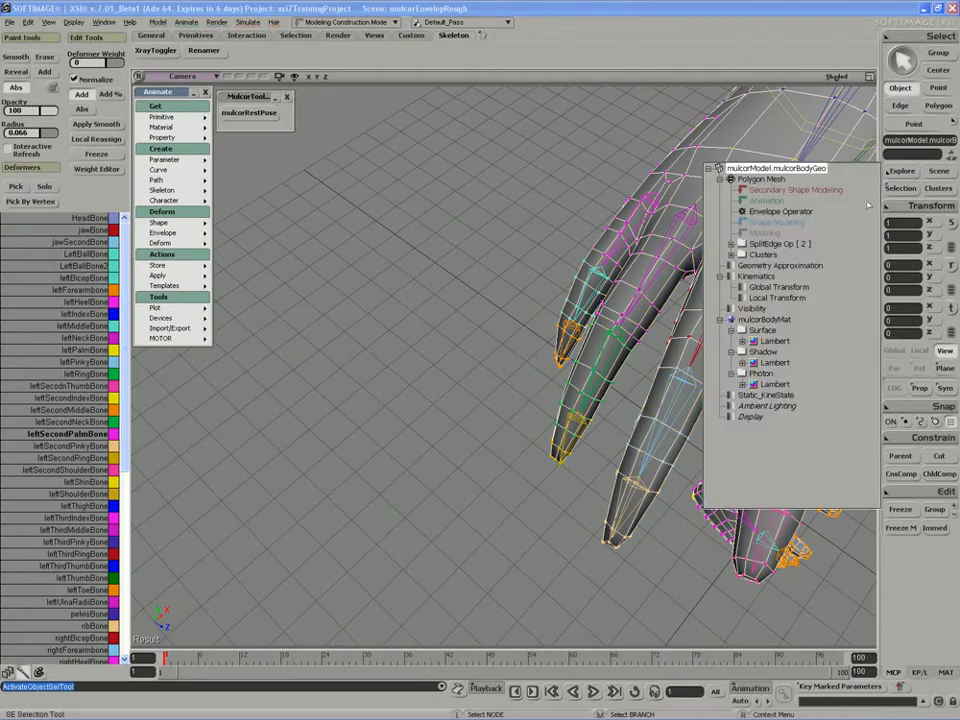
Set Ratio Edge to 80 in both SplitEdge Op property pages.
click(779, 243)
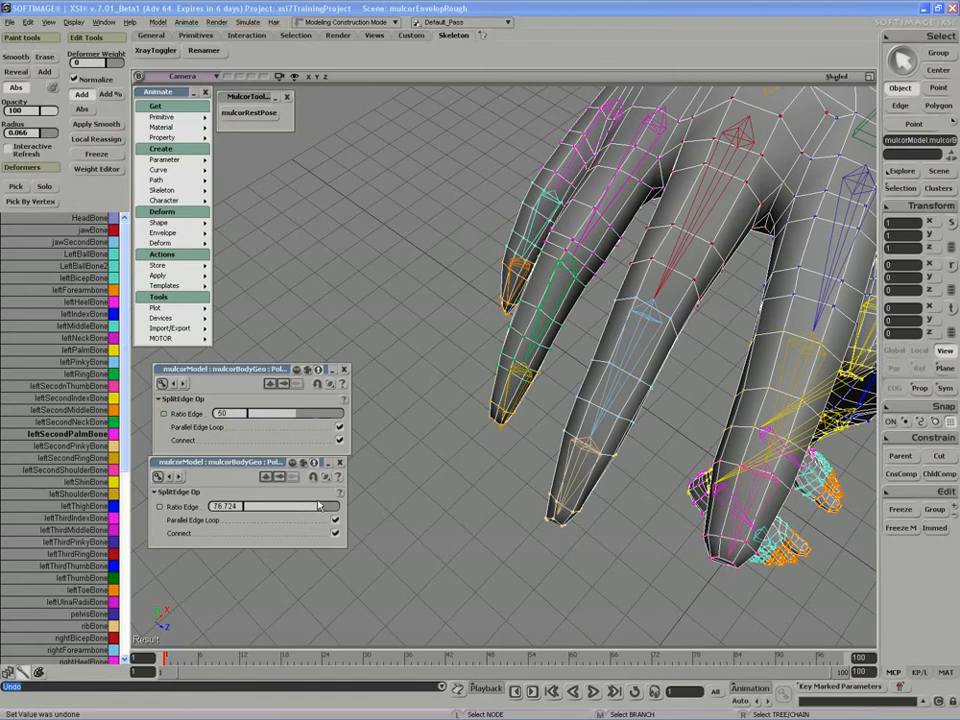
triple_click(225, 506)
text(80)
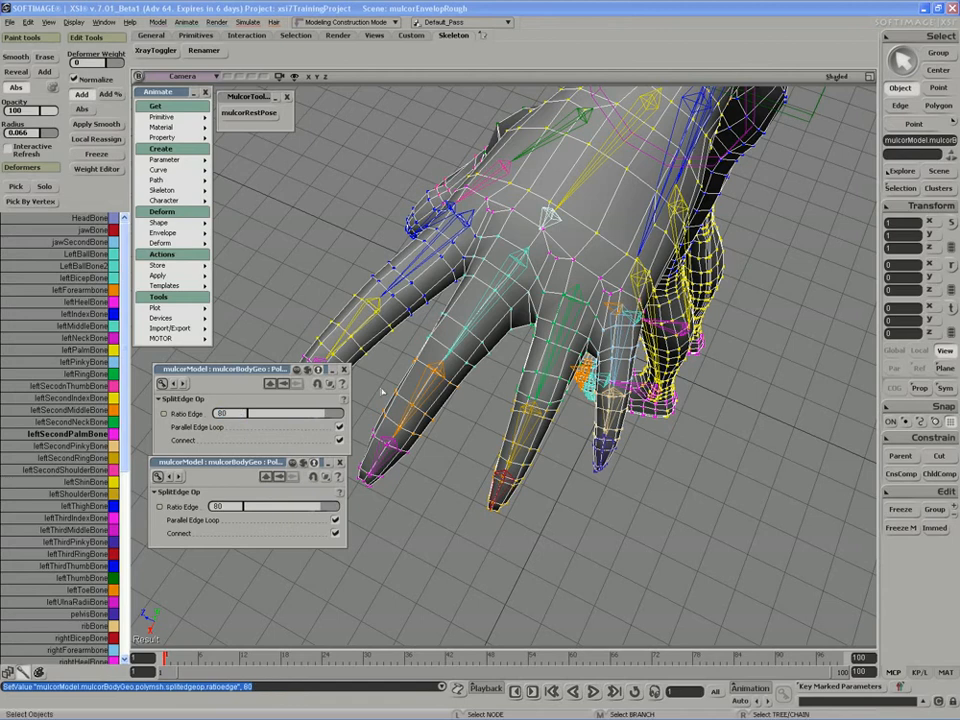
click(343, 369)
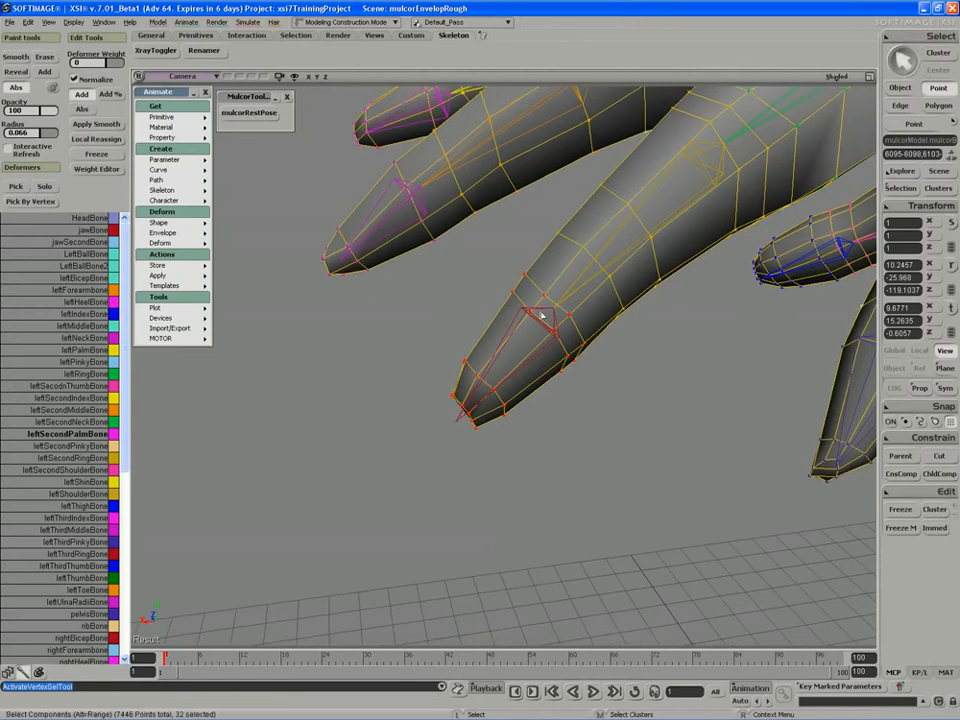
Rectangle-select the vertices around a left-hand fingertip.
drag(540, 310, 520, 305)
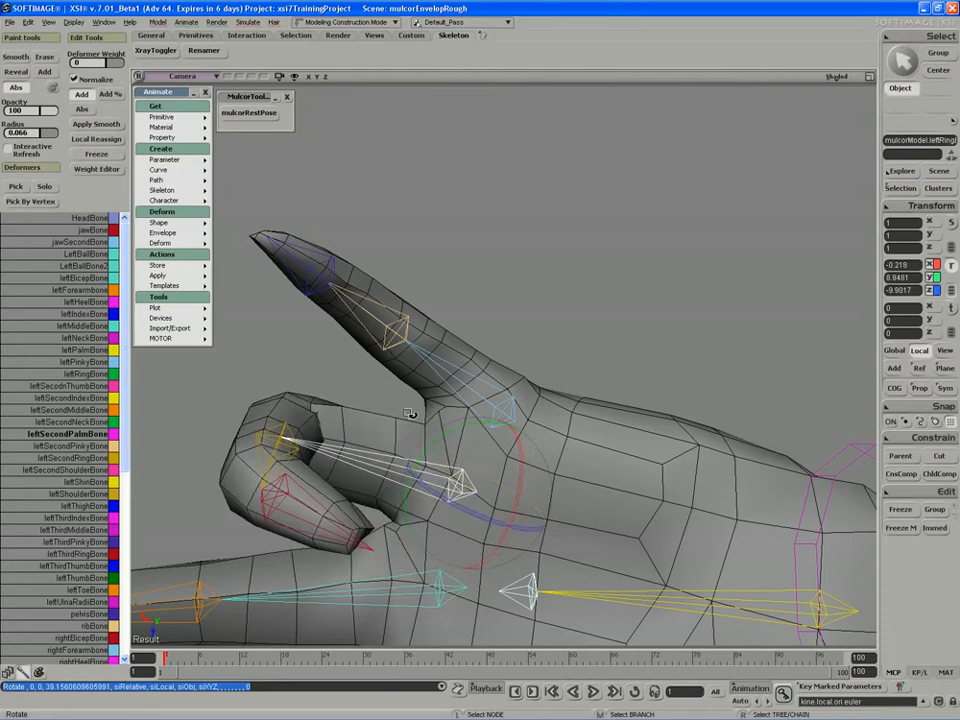
Rotate the ring finger bone and the pinky base and tip bones to test deformation.
drag(410, 413, 470, 418)
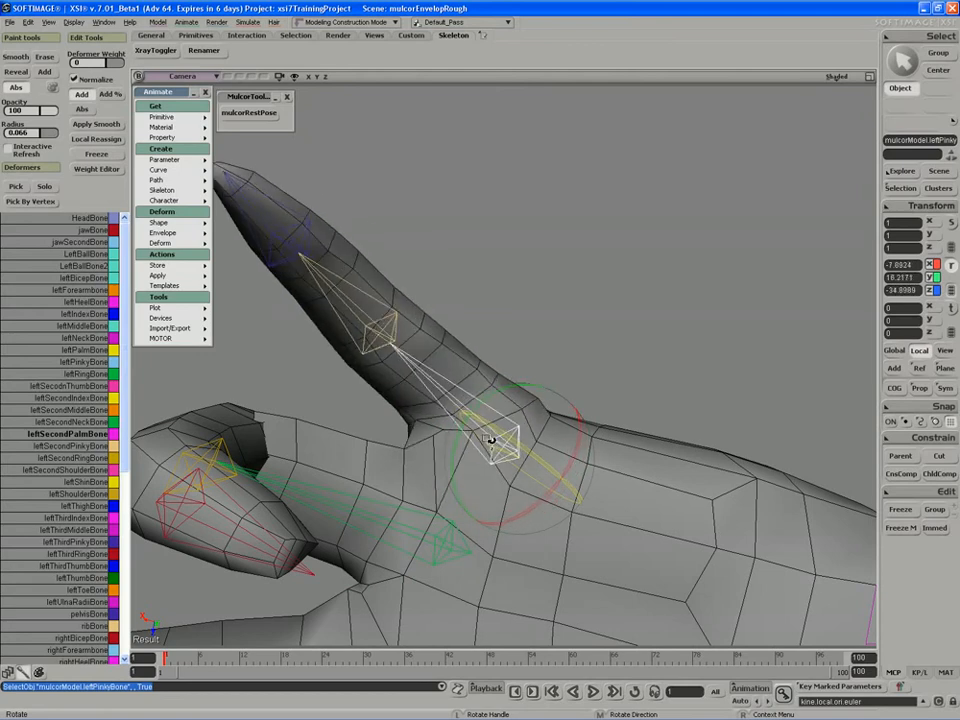
drag(490, 440, 470, 400)
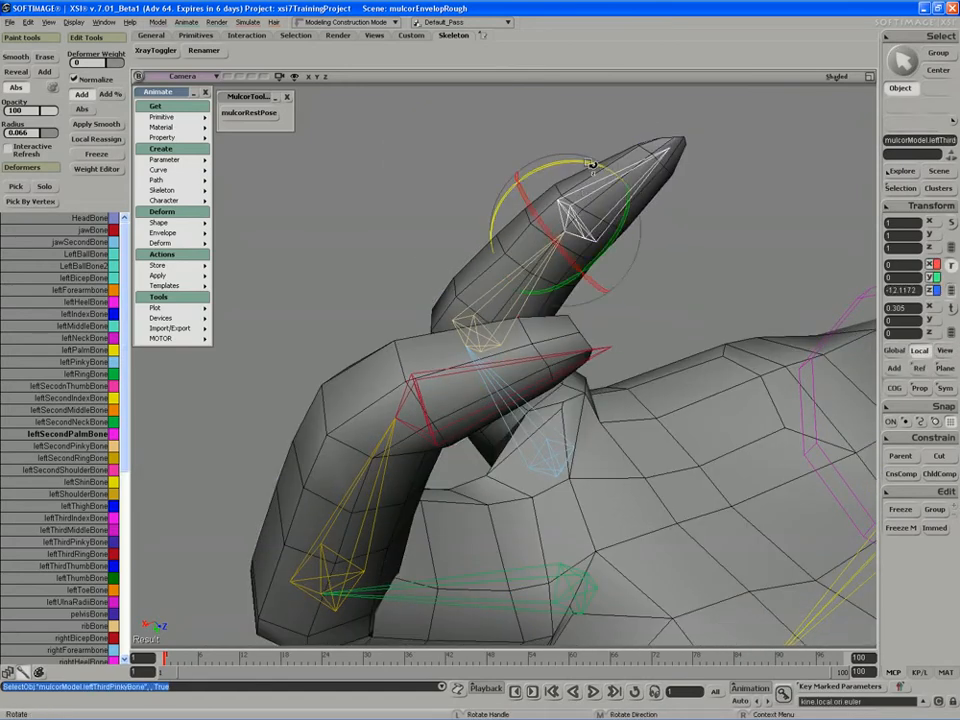
drag(590, 165, 610, 180)
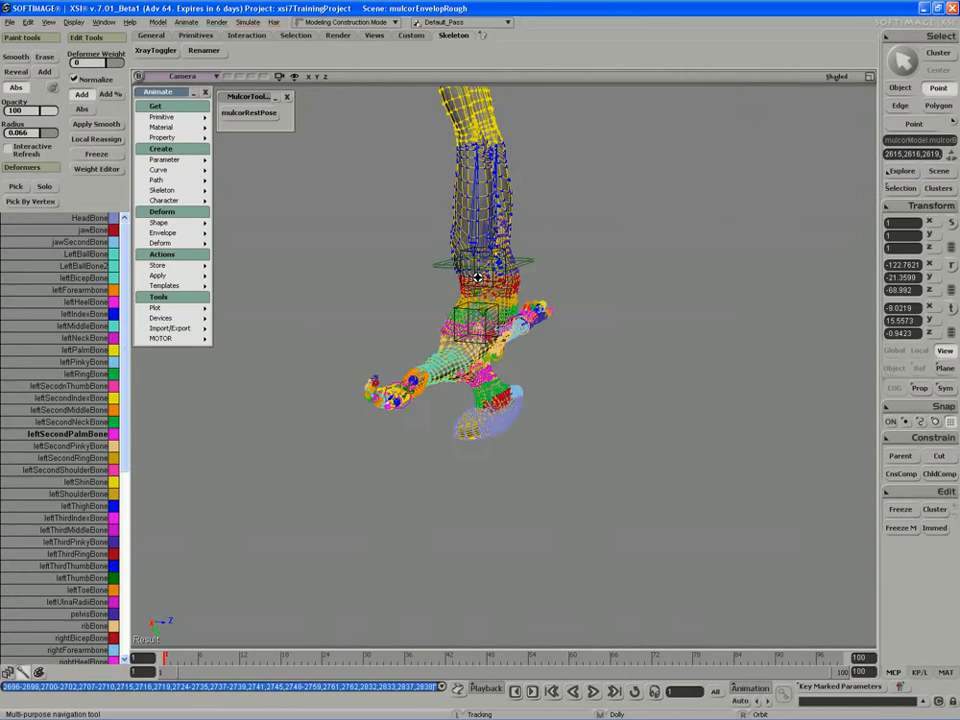
Zoom the view in on the left hand's fingers.
drag(477, 277, 480, 388)
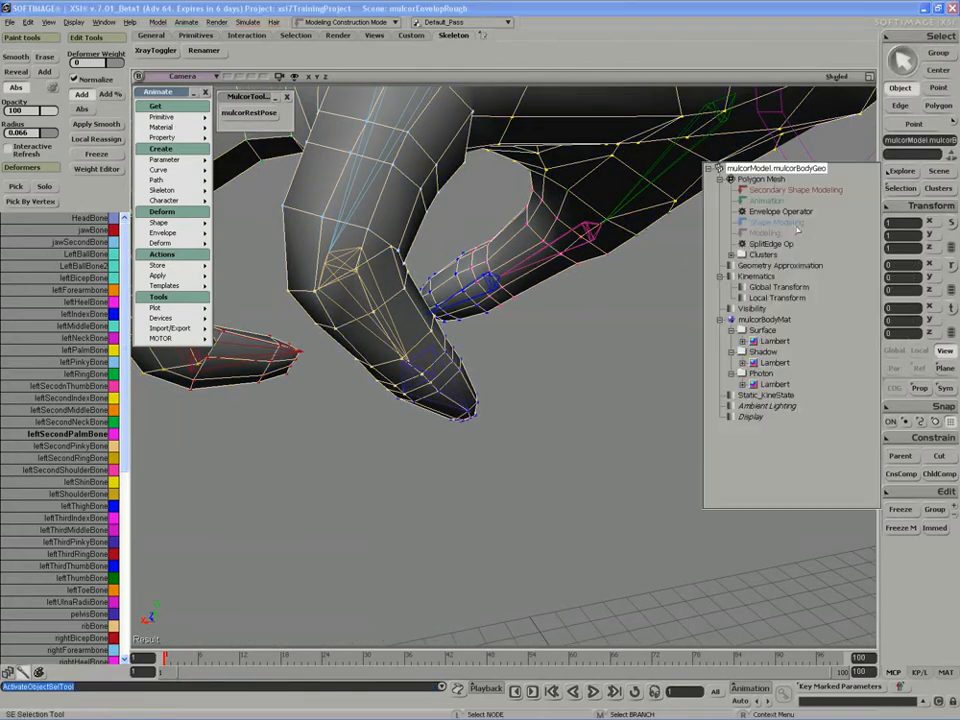
Open the finger's SplitEdge Op properties and bring Ratio Edge to 50.
click(770, 243)
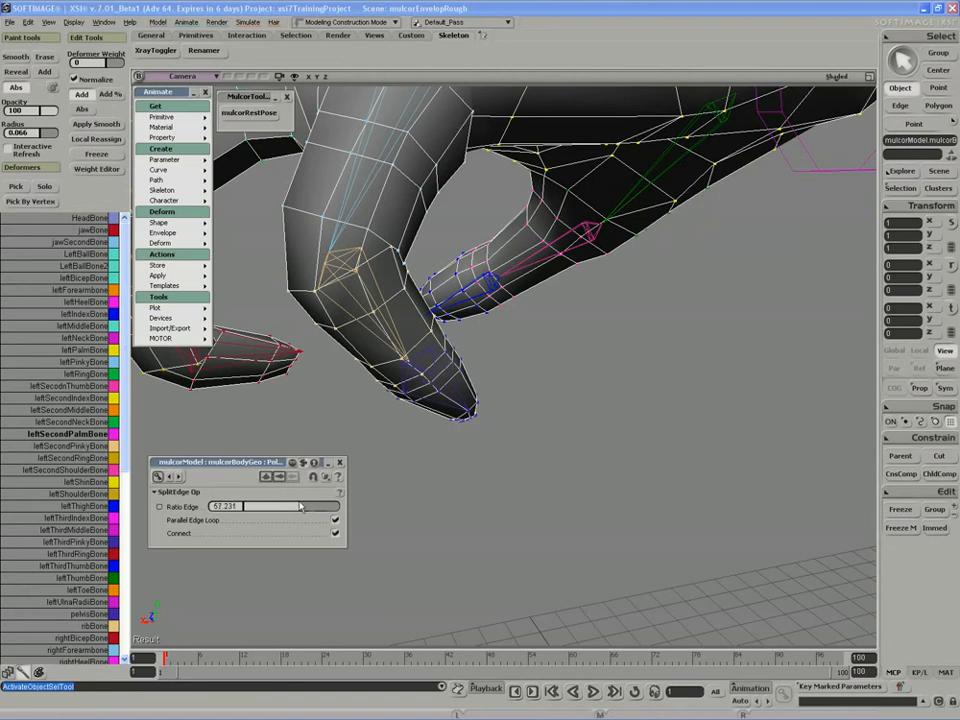
key(ctrl+z)
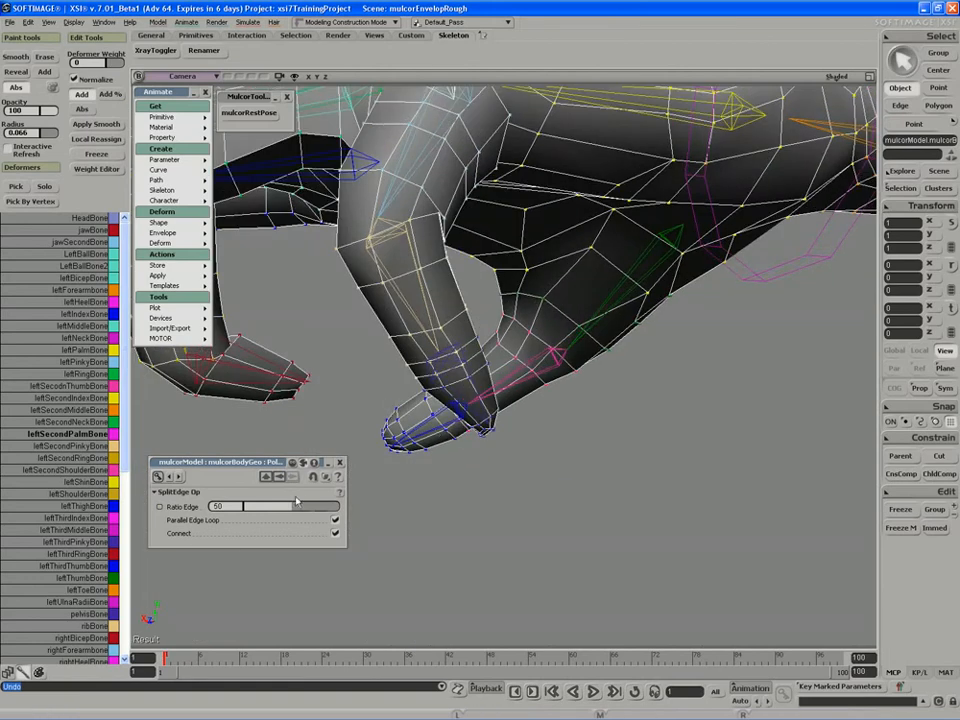
key(ctrl+z)
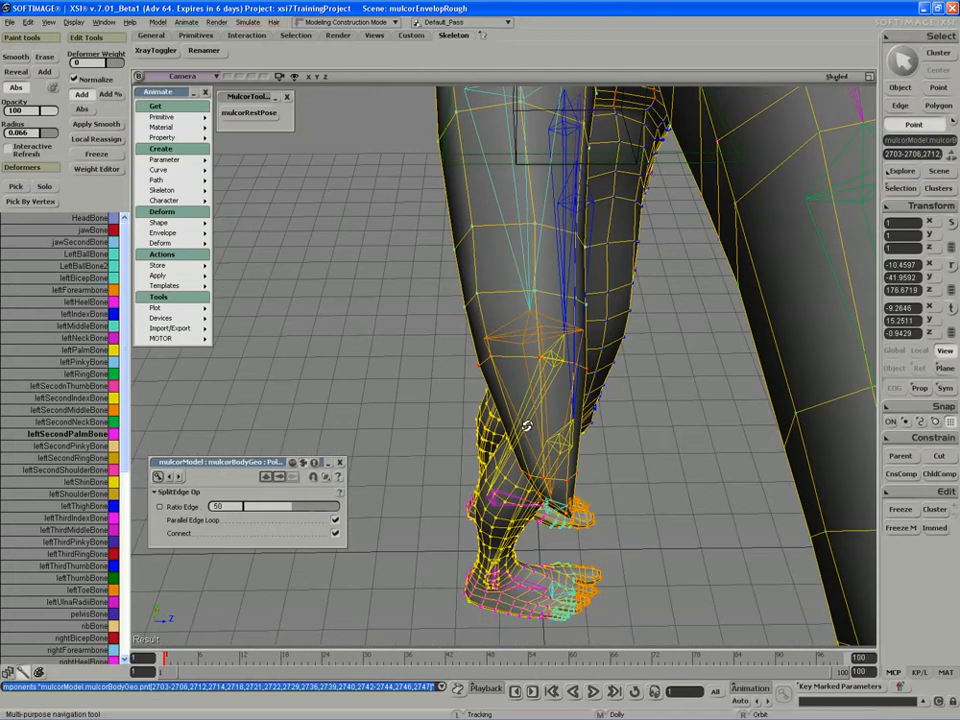
mouse_move(500, 340)
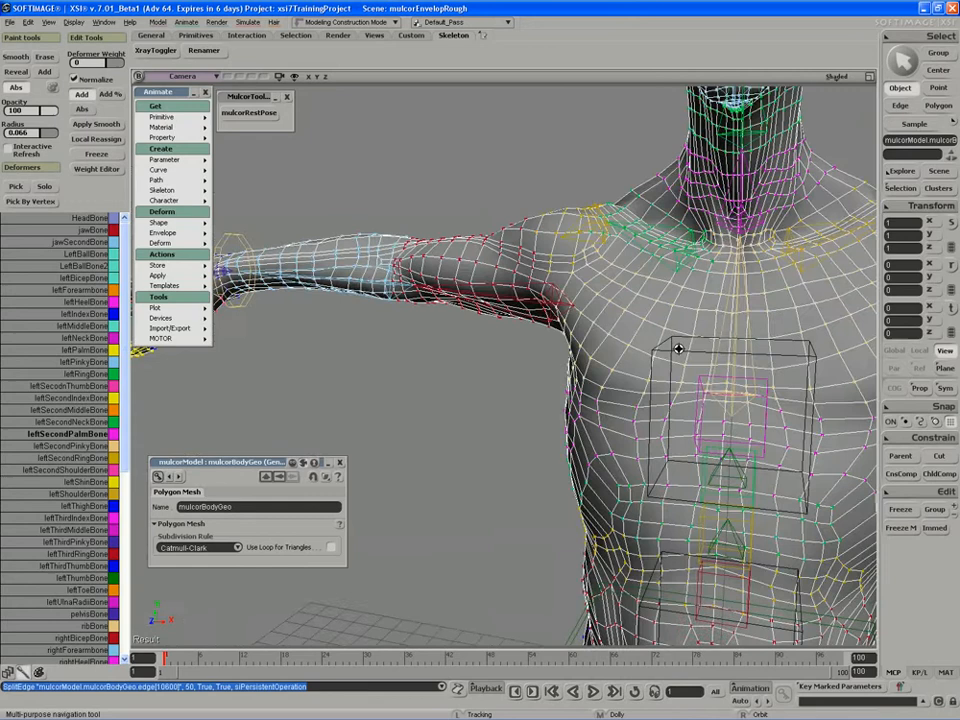
Pull back to review the whole character, then zoom in on the hand's fingers.
drag(680, 348, 503, 365)
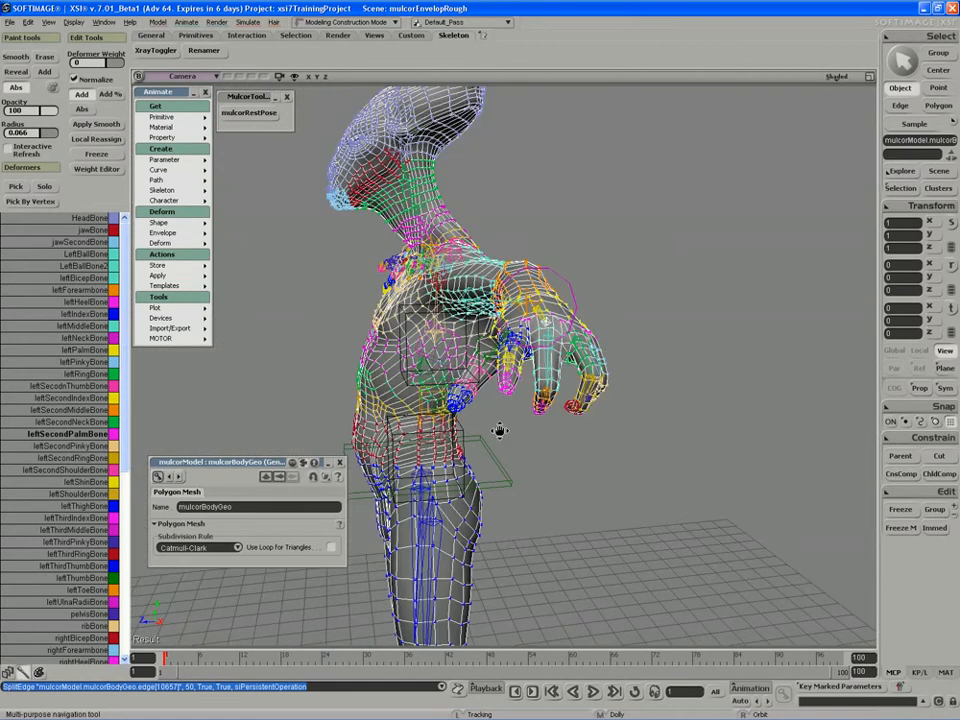
drag(500, 430, 420, 420)
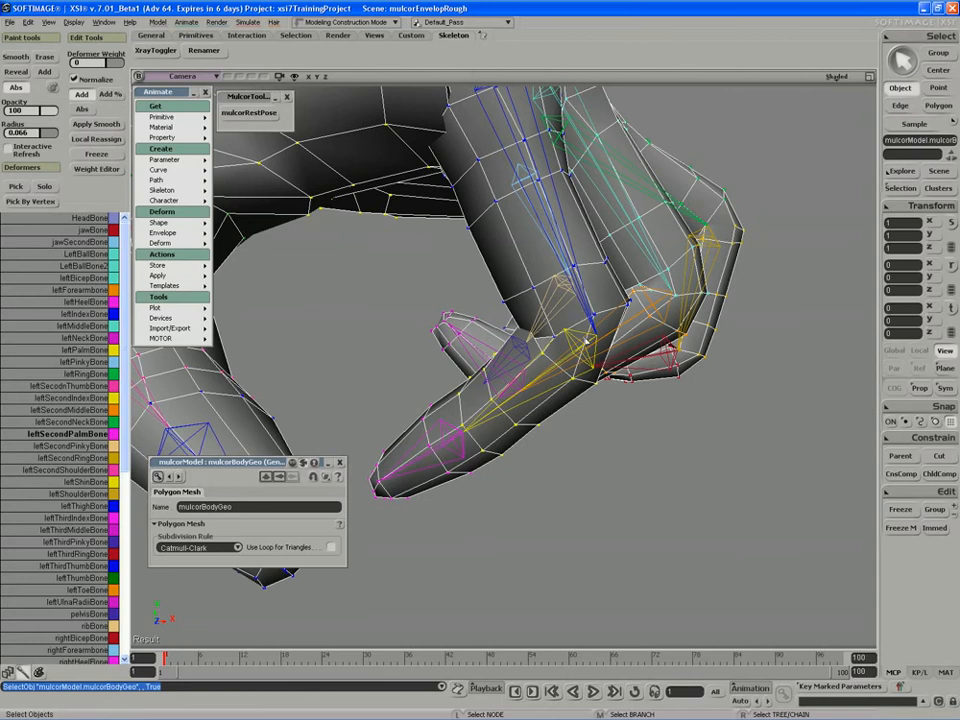
Select the left pinky finger bone to show its Chain Bone properties.
click(600, 355)
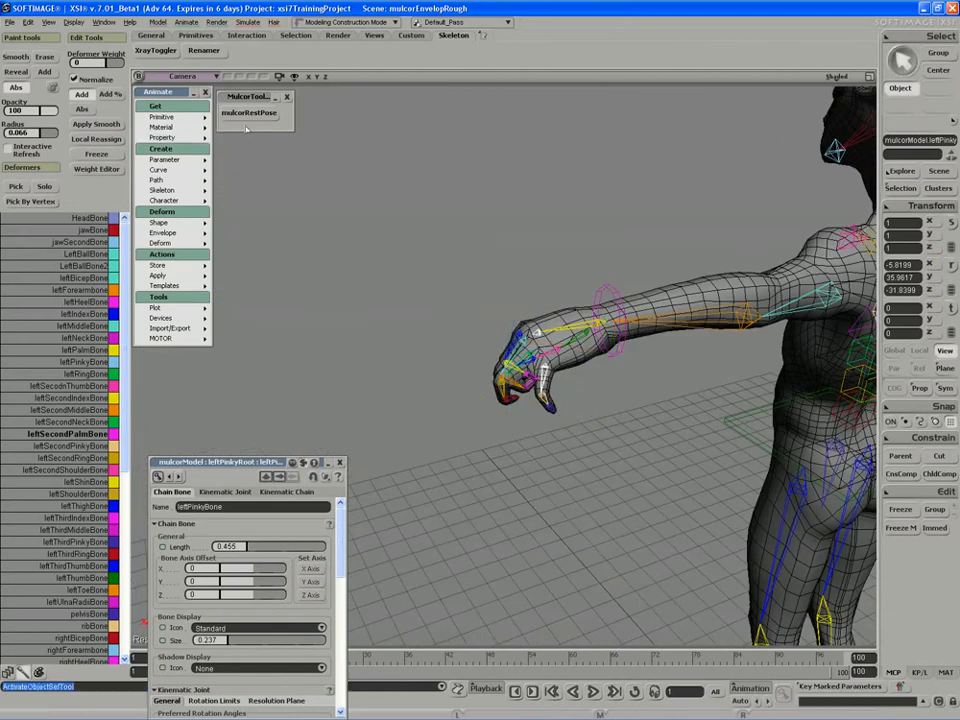
Zoom out to the full T-posed character and select the head, arm and upper-torso points.
drag(600, 300, 450, 300)
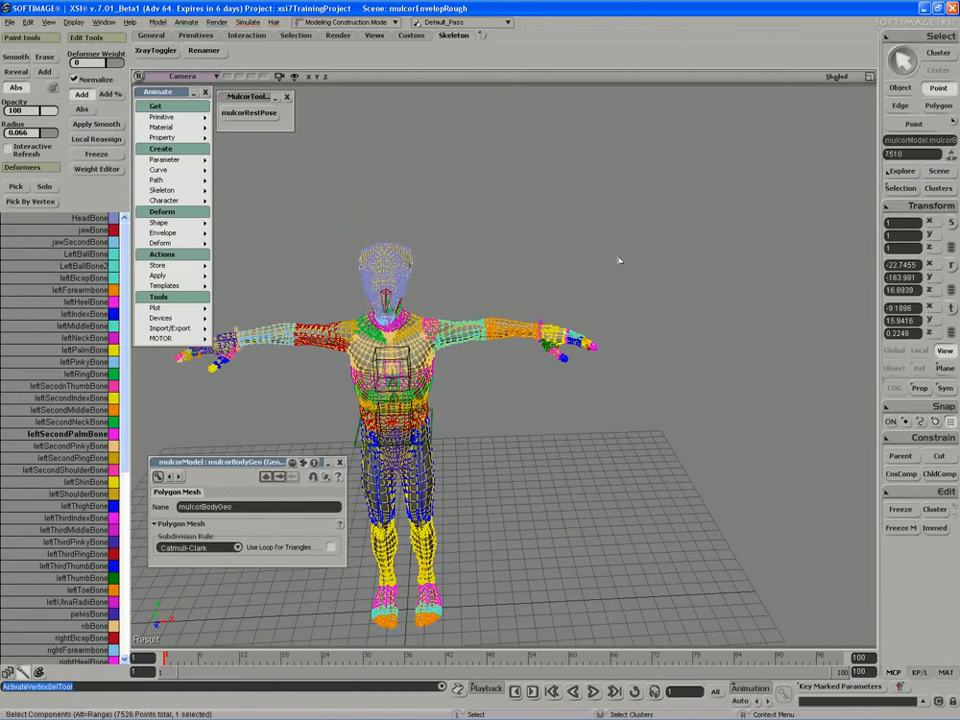
click(163, 232)
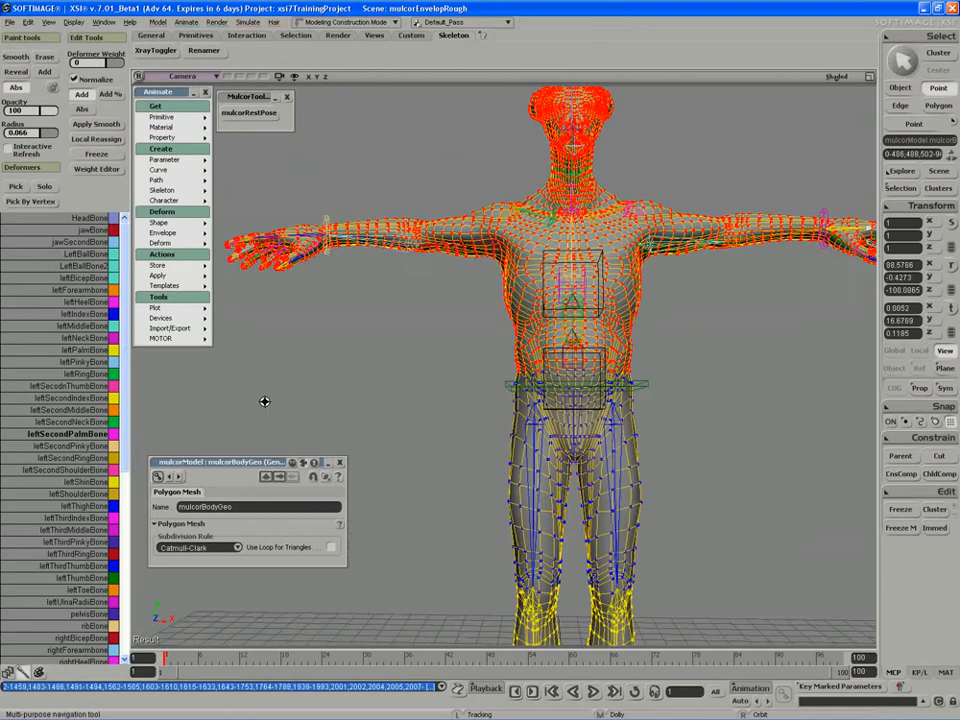
Zoom in on the selected torso points and open the Weight Editor listing their per-bone weights.
drag(485, 280, 760, 385)
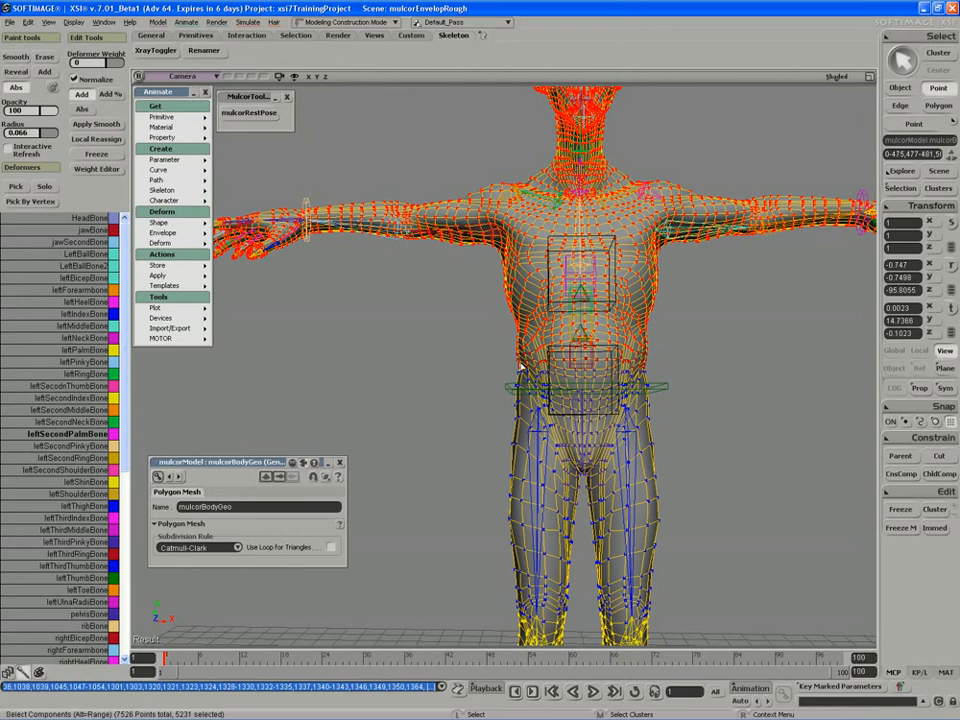
mouse_move(555, 428)
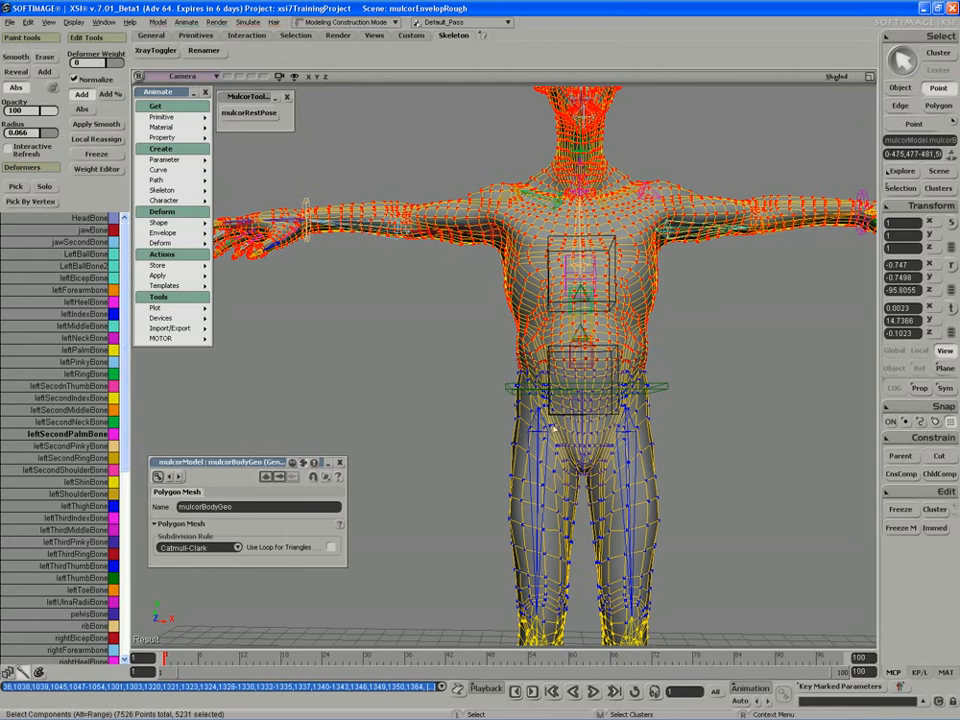
mouse_move(638, 400)
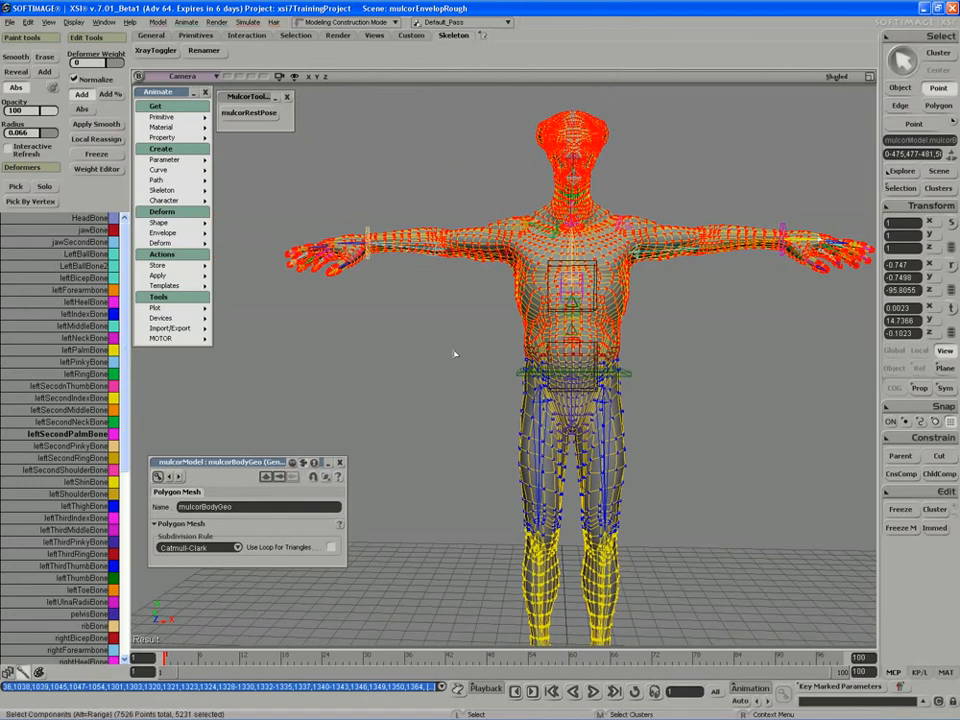
click(96, 168)
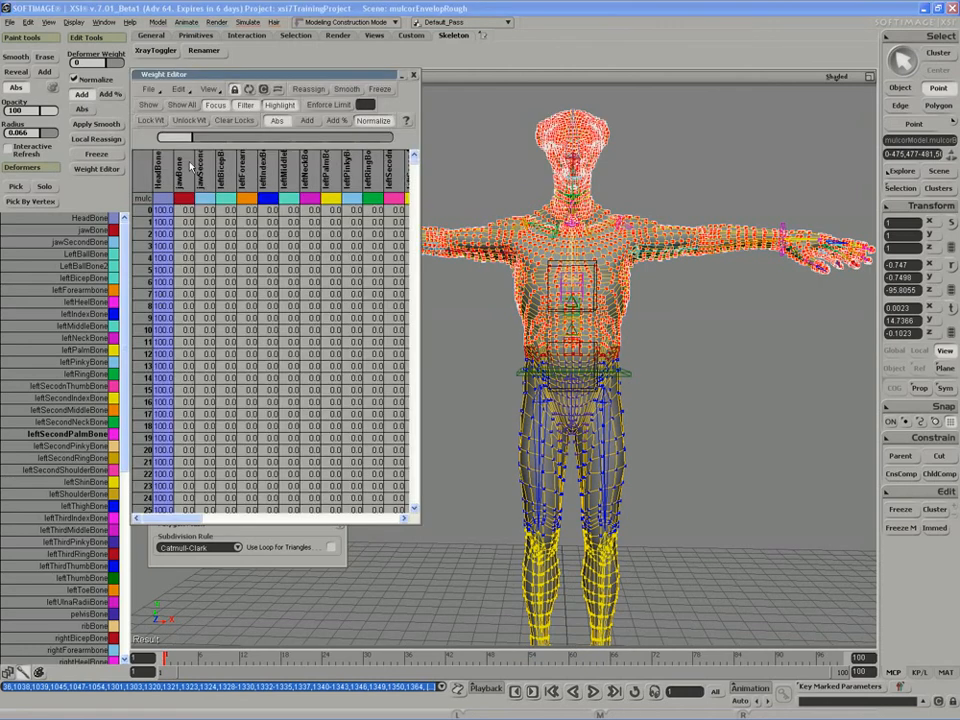